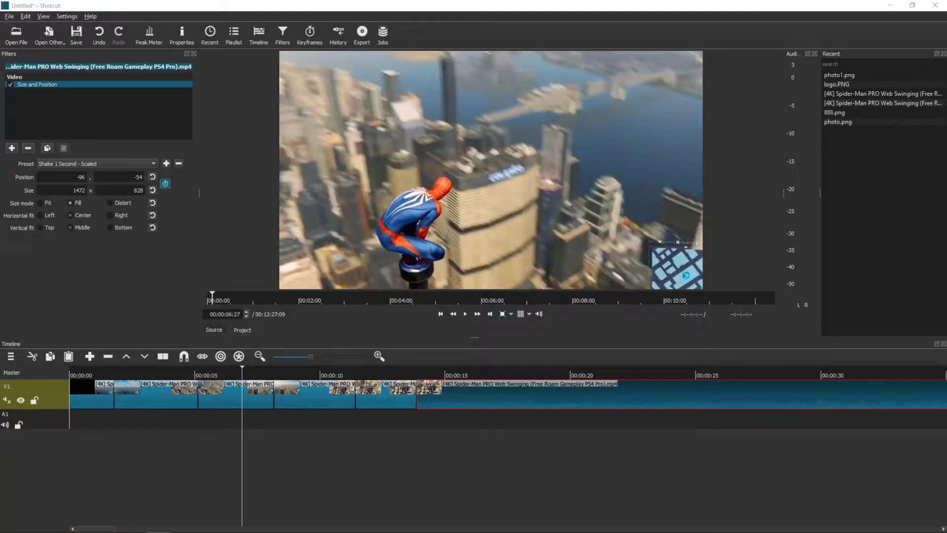
mouse_move(193, 457)
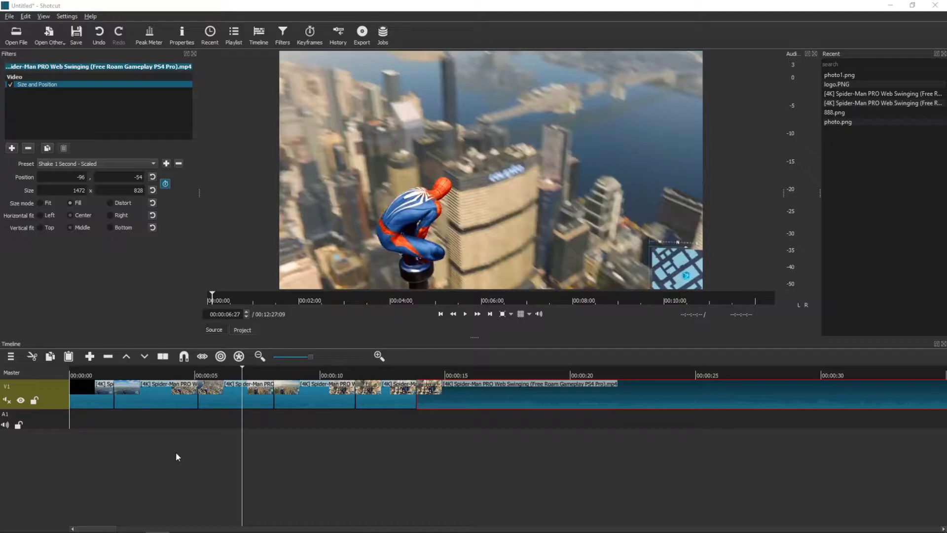
mouse_move(53, 94)
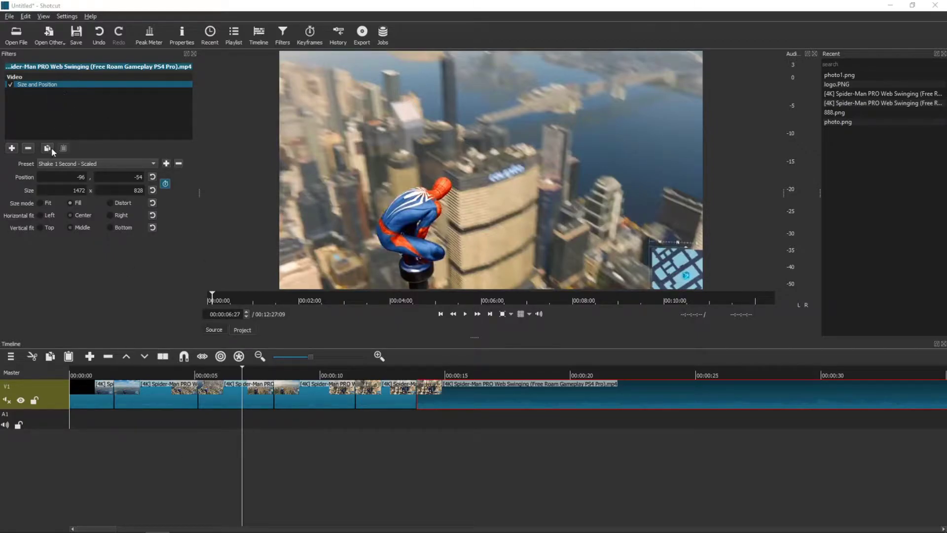
Copy the Size and Position filter and paste it onto the first Spider-Man clip
left_click(28, 148)
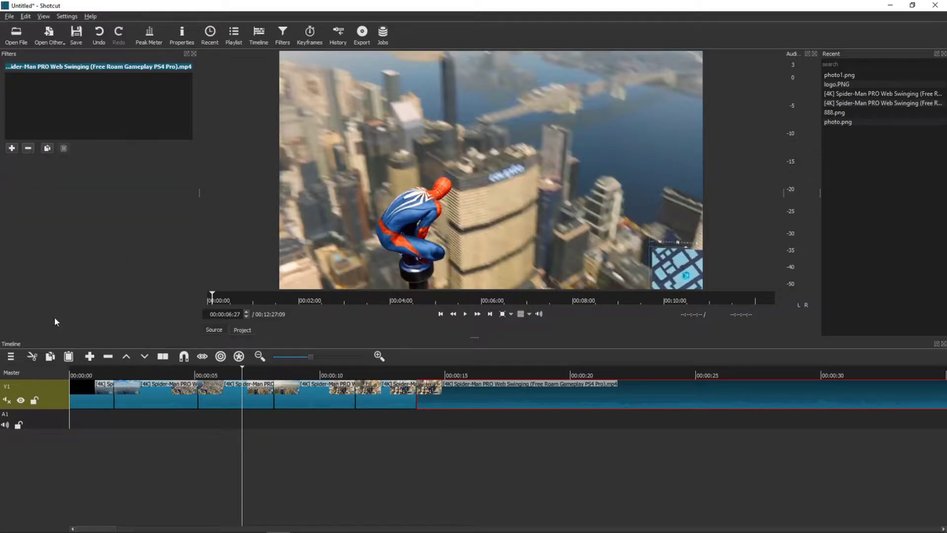
left_click(465, 314)
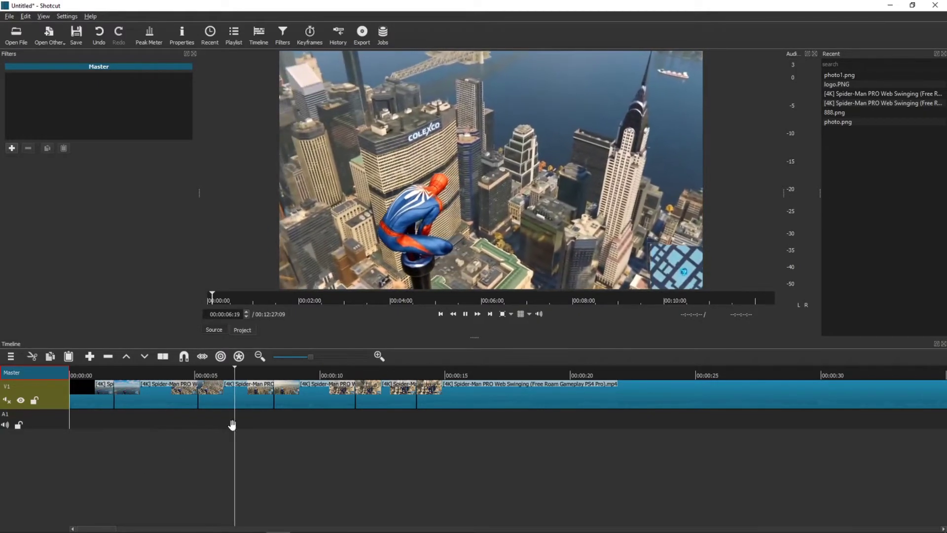
left_click(92, 392)
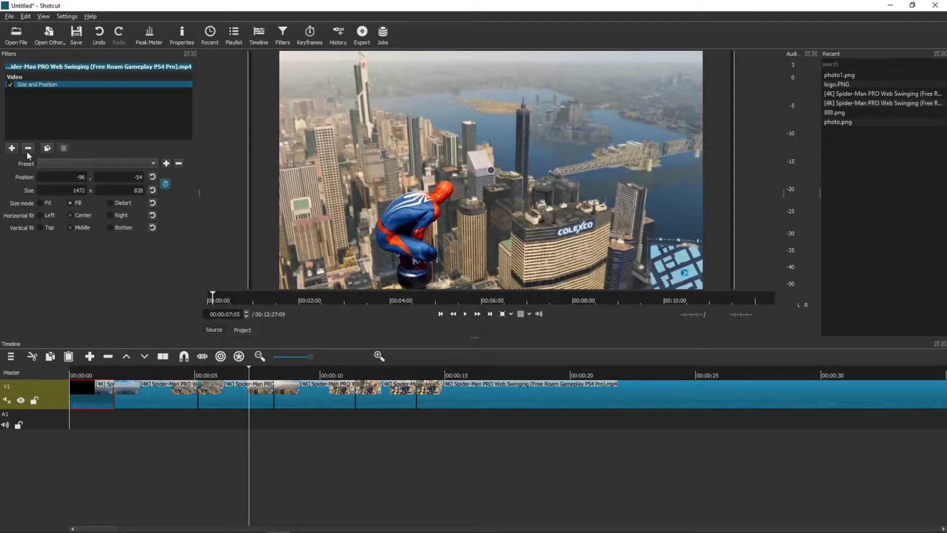
Swap the pasted filter for a new Size and Position filter with the Shake 1 Second - Scaled preset
left_click(28, 149)
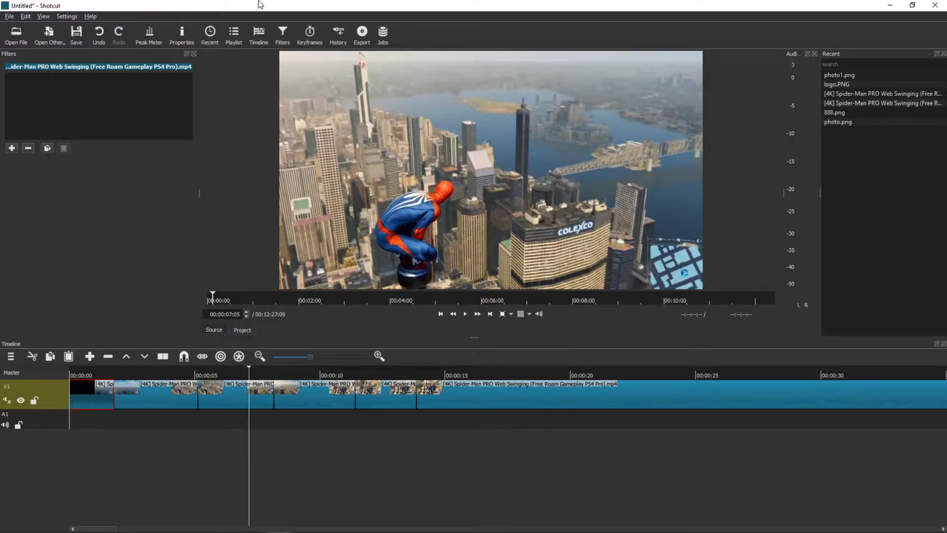
left_click(10, 148)
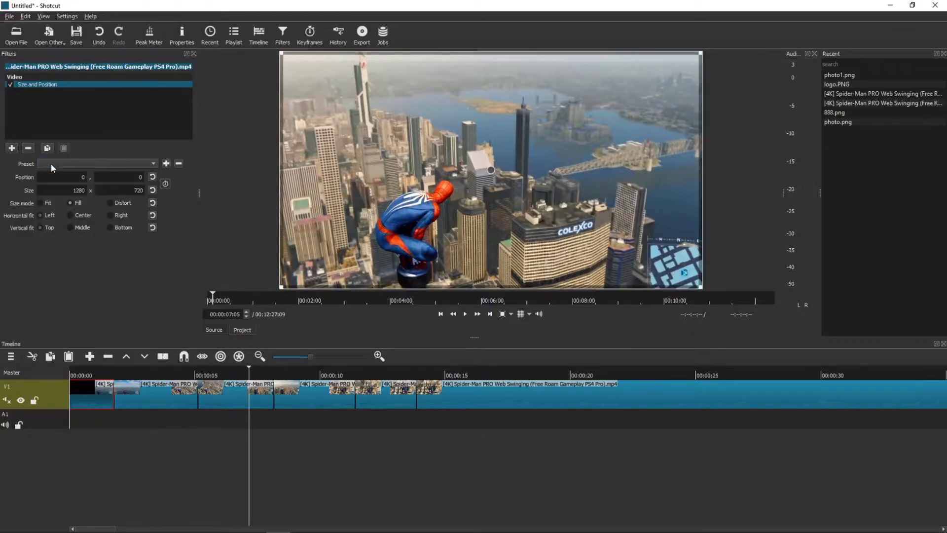
left_click(96, 163)
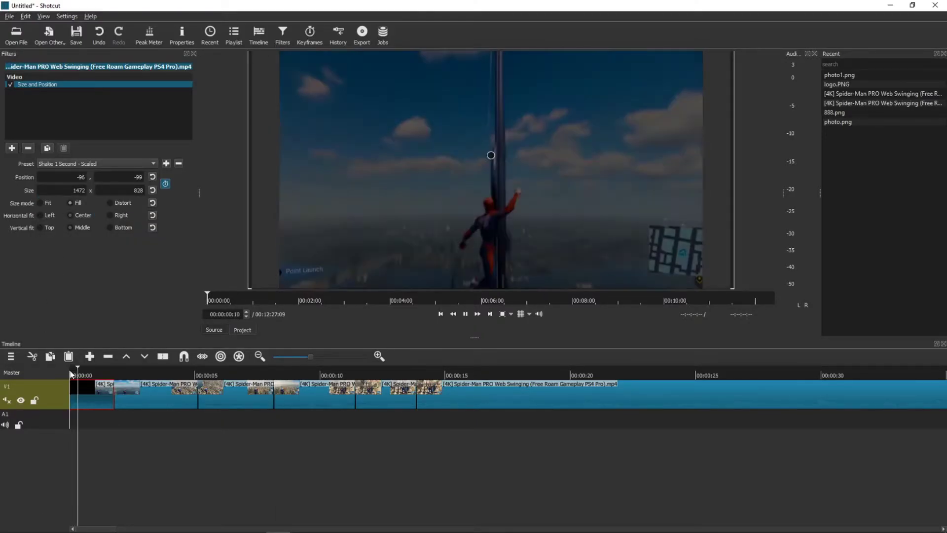
Select a later Spider-Man clip and give it its own Size and Position filter
left_click(131, 387)
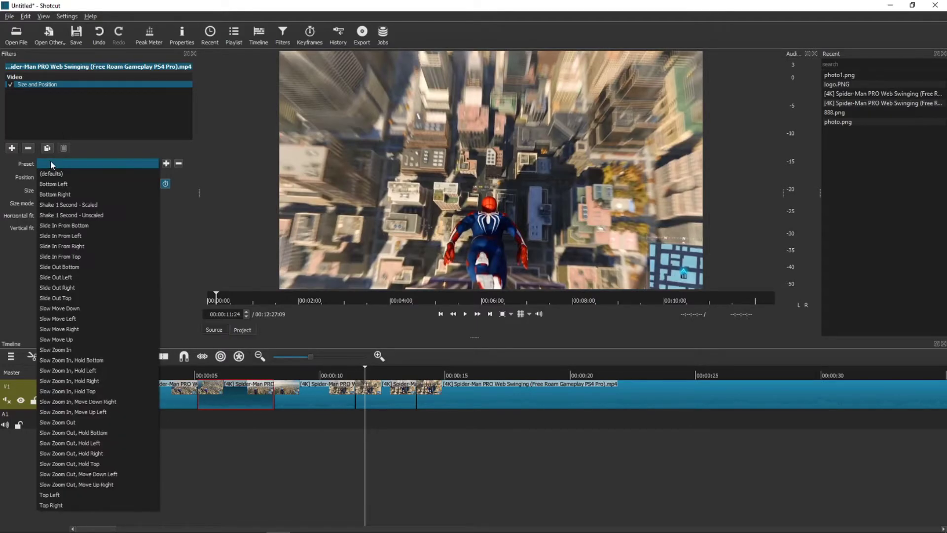
Set the 12-second clip's filter to Shake 1 Second - Scaled and play back to preview the shake
left_click(68, 204)
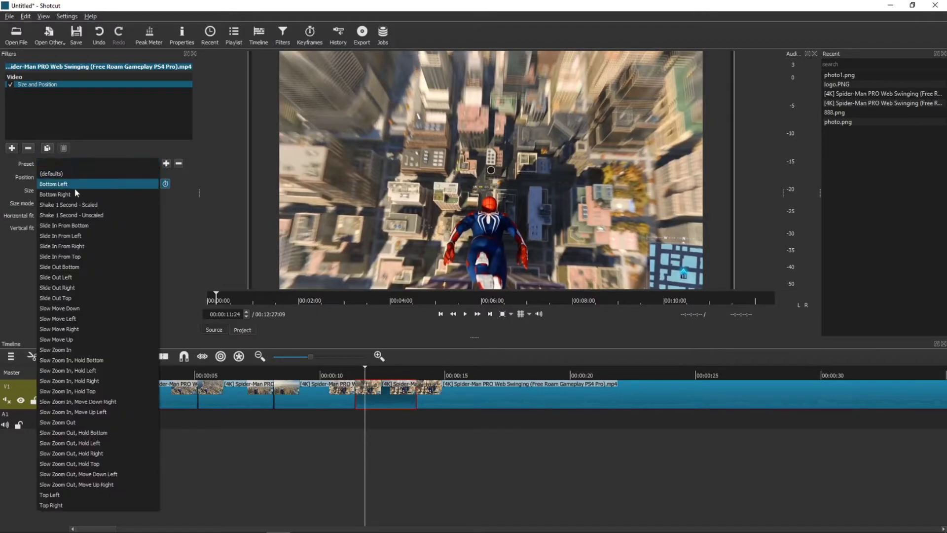
left_click(71, 215)
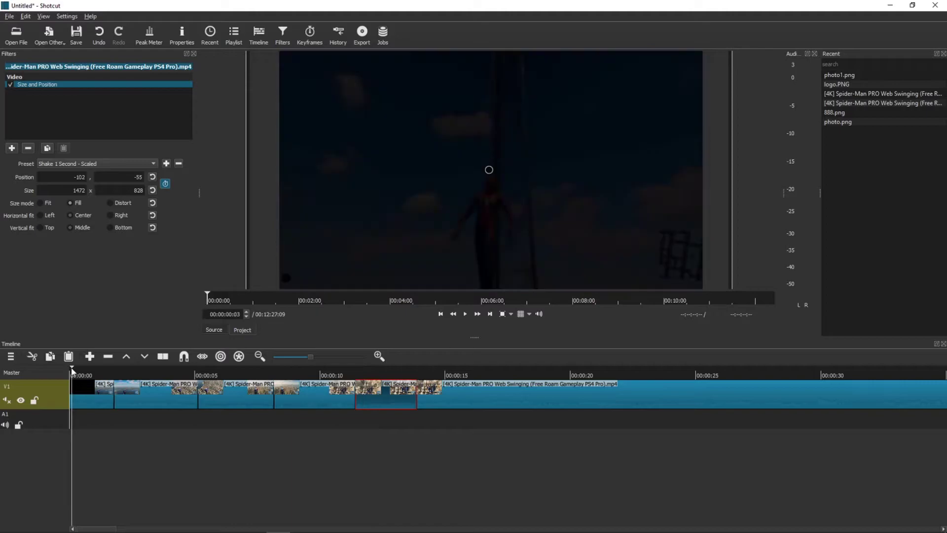
left_click(465, 314)
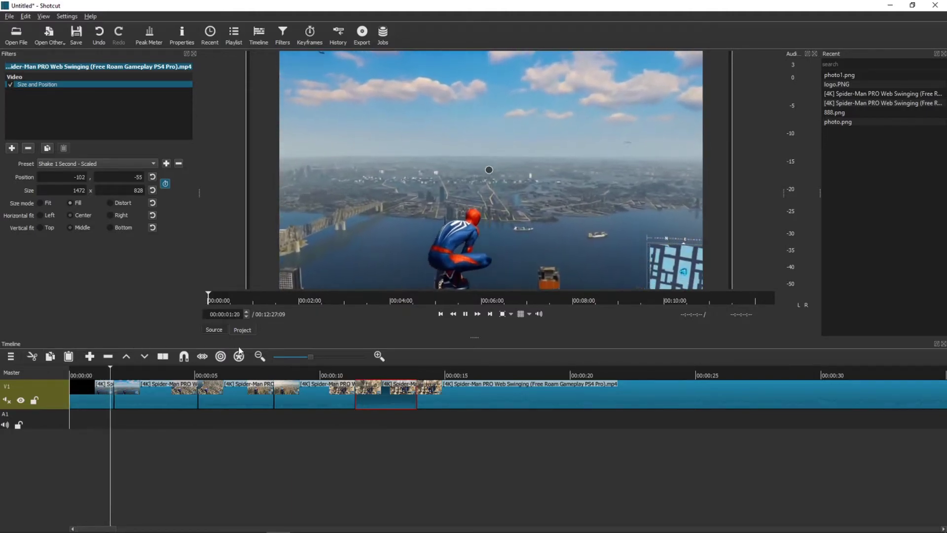